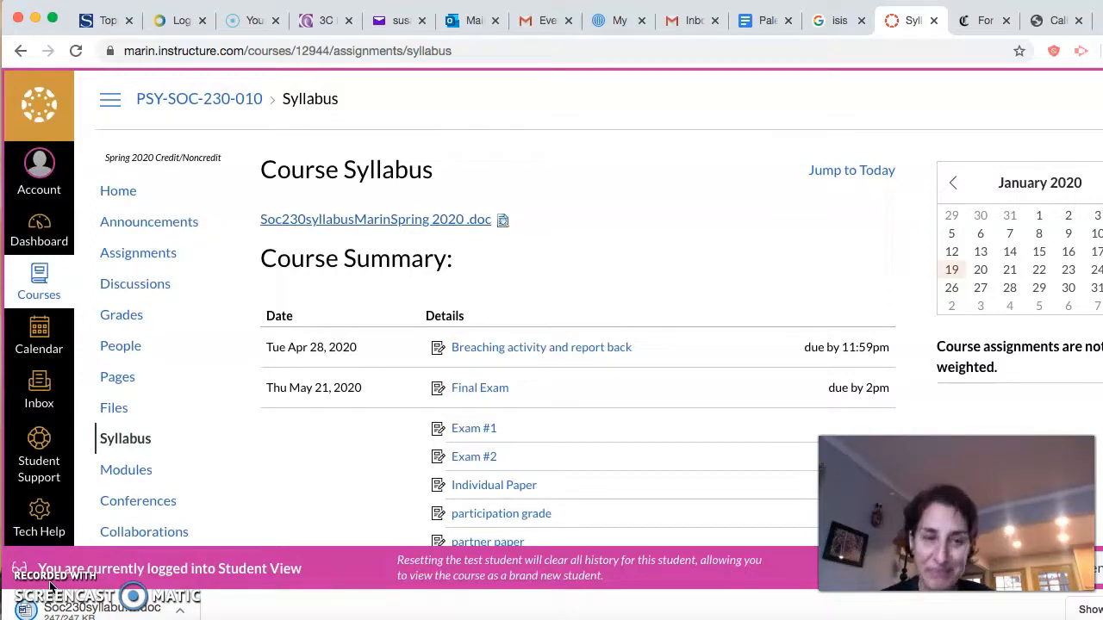
Show the course Modules page and browse the list from General Info through Symbolic Interactionism and The Self
click(126, 469)
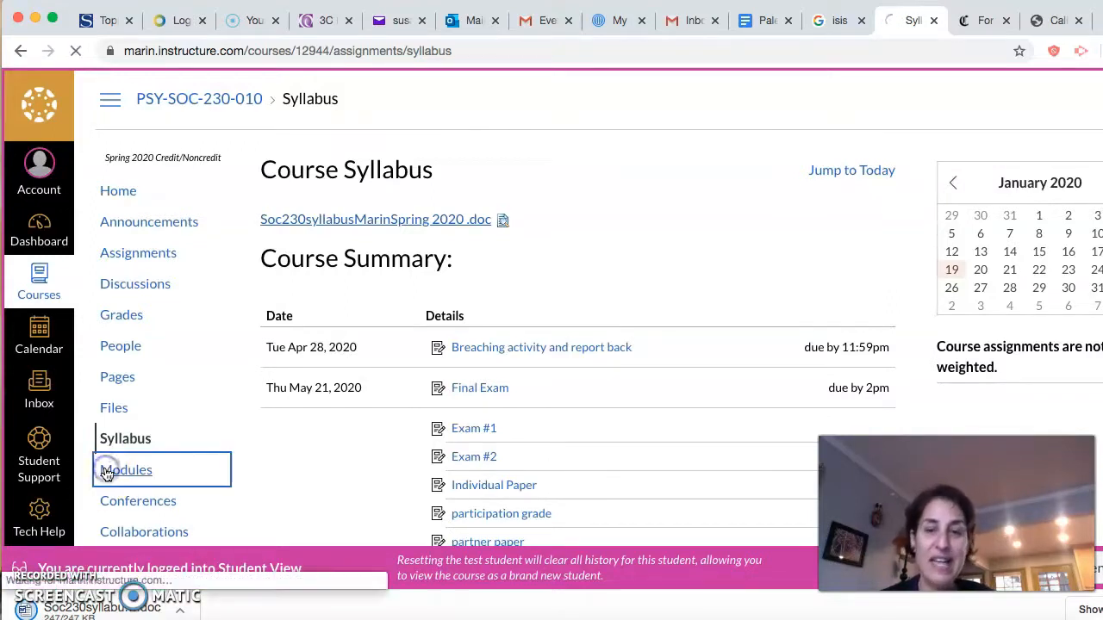
click(128, 468)
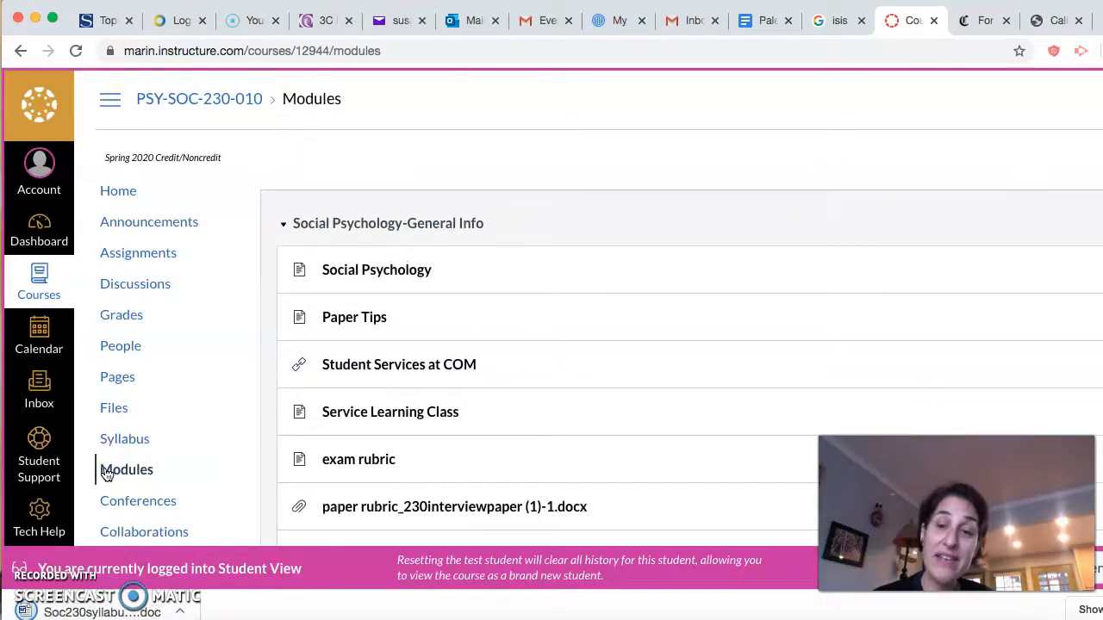
mouse_move(423, 441)
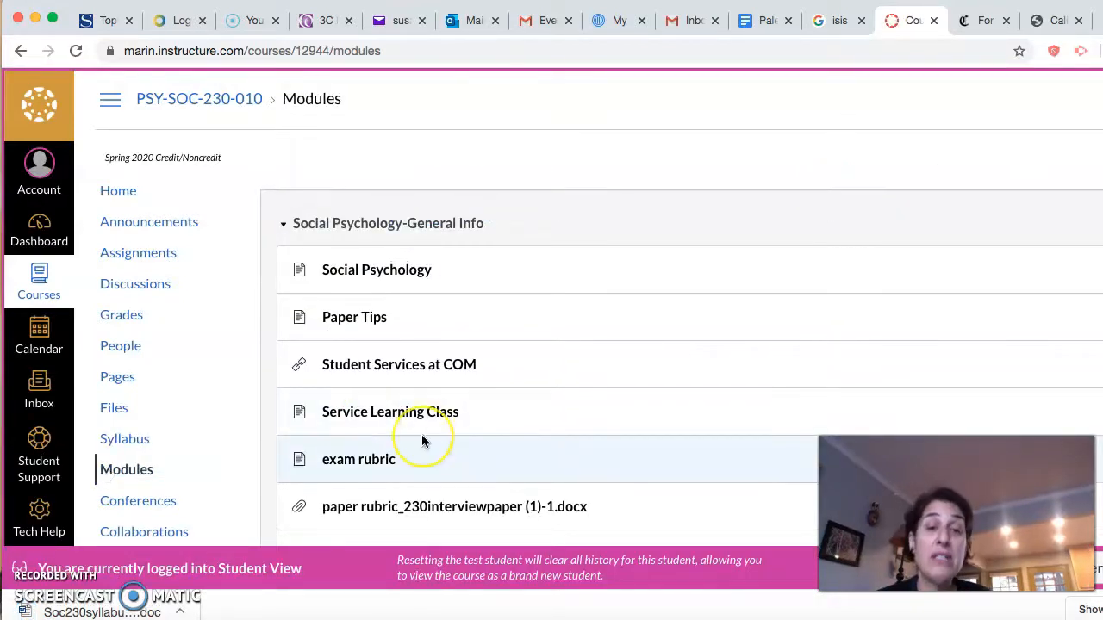
scroll(down, 3)
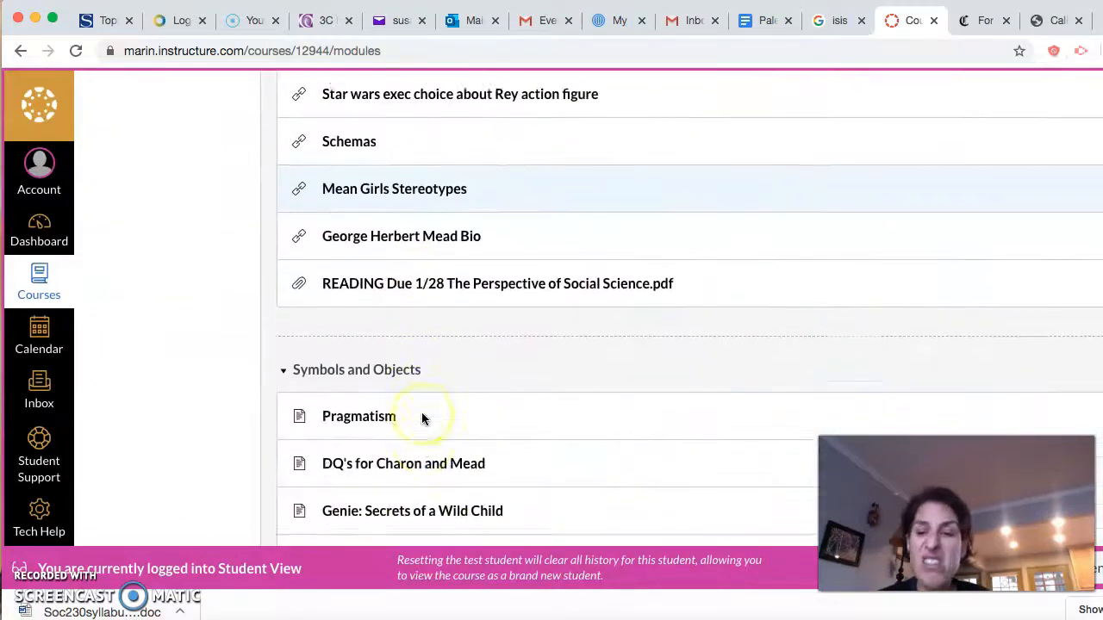
scroll(down, 3)
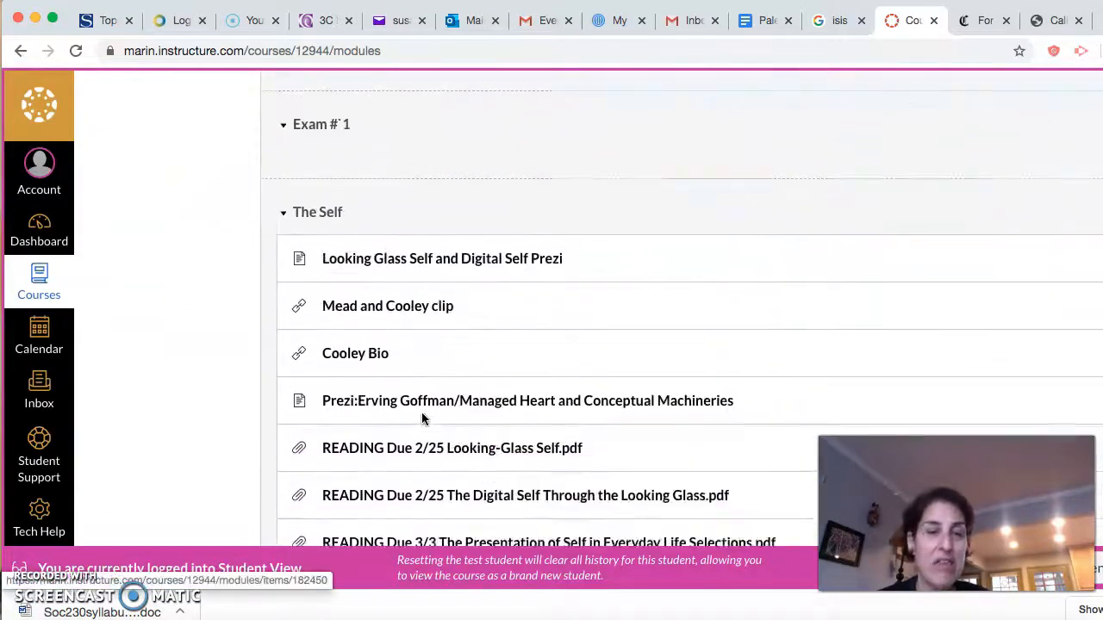
scroll(down, 3)
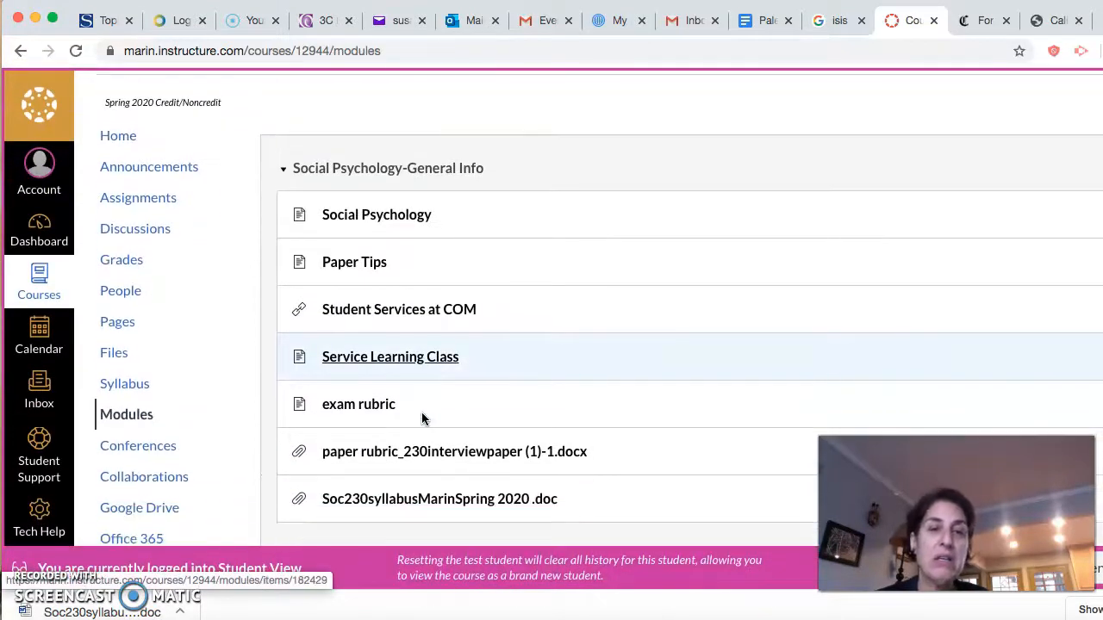
scroll(down, 3)
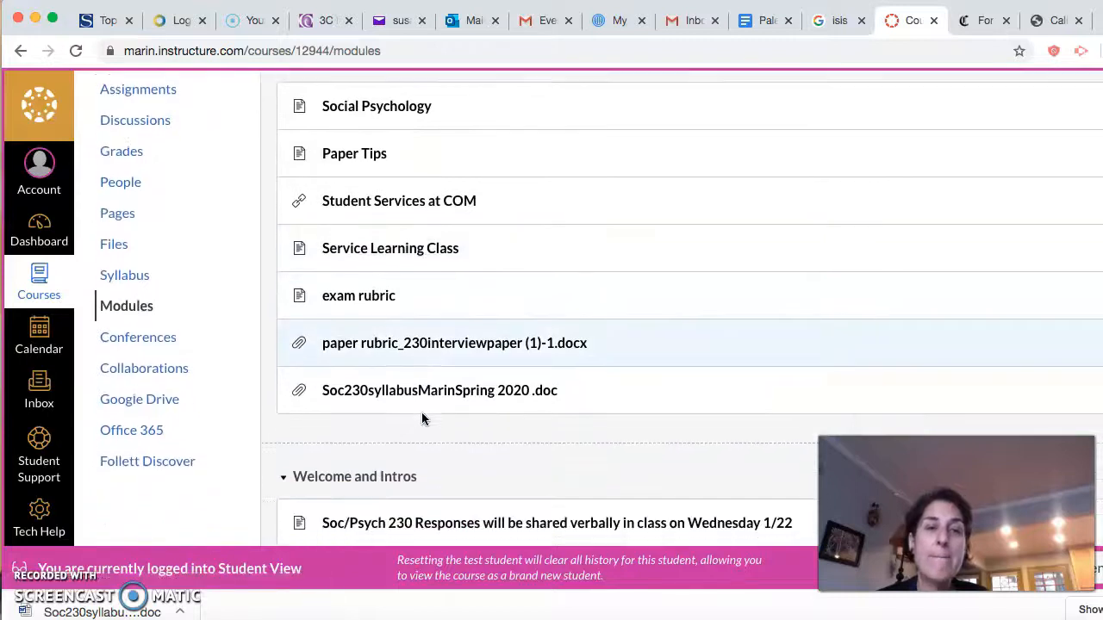
scroll(down, 3)
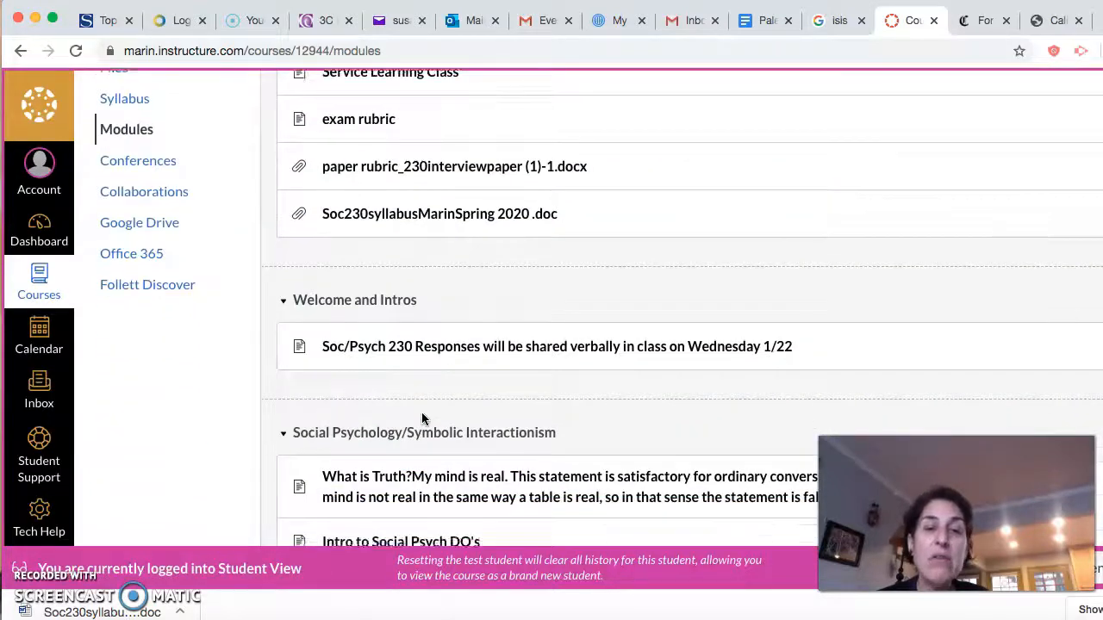
scroll(down, 3)
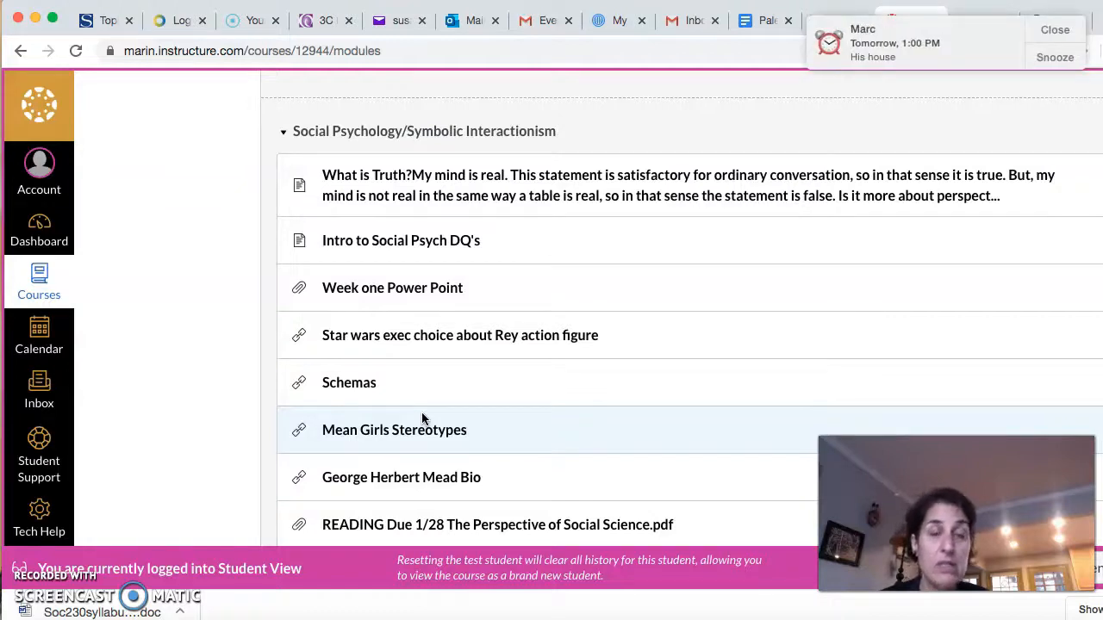
mouse_move(552, 455)
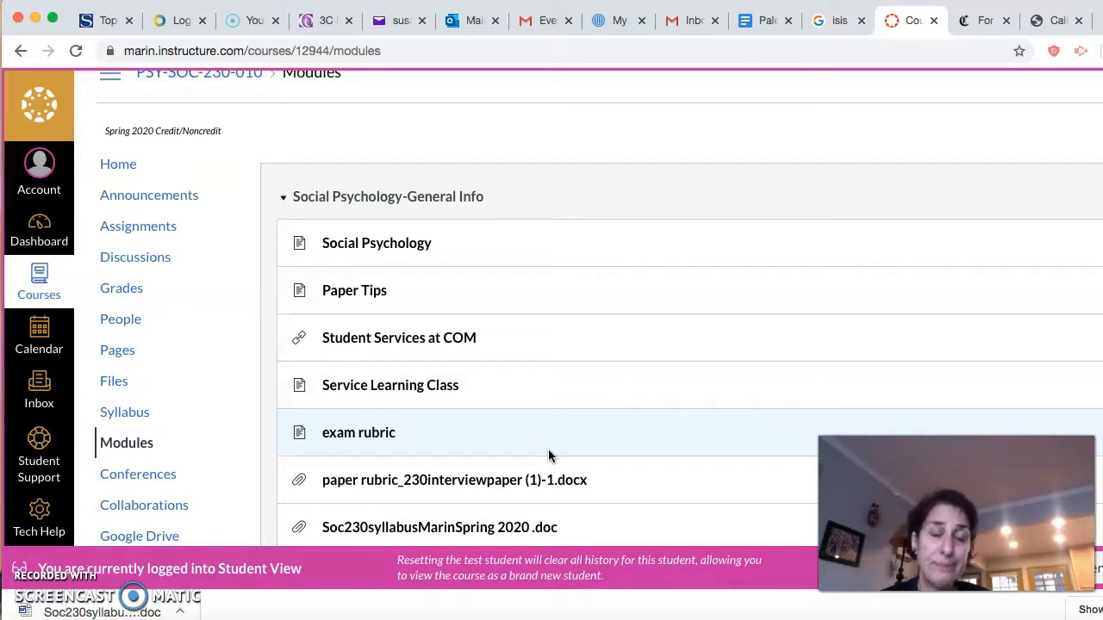
scroll(down, 3)
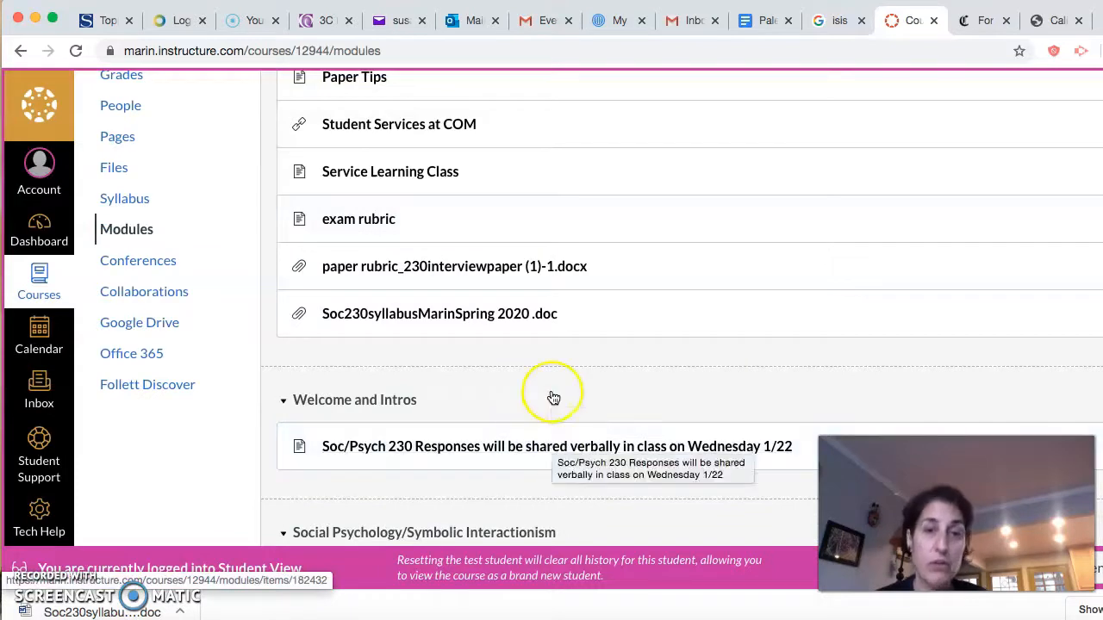
mouse_move(555, 397)
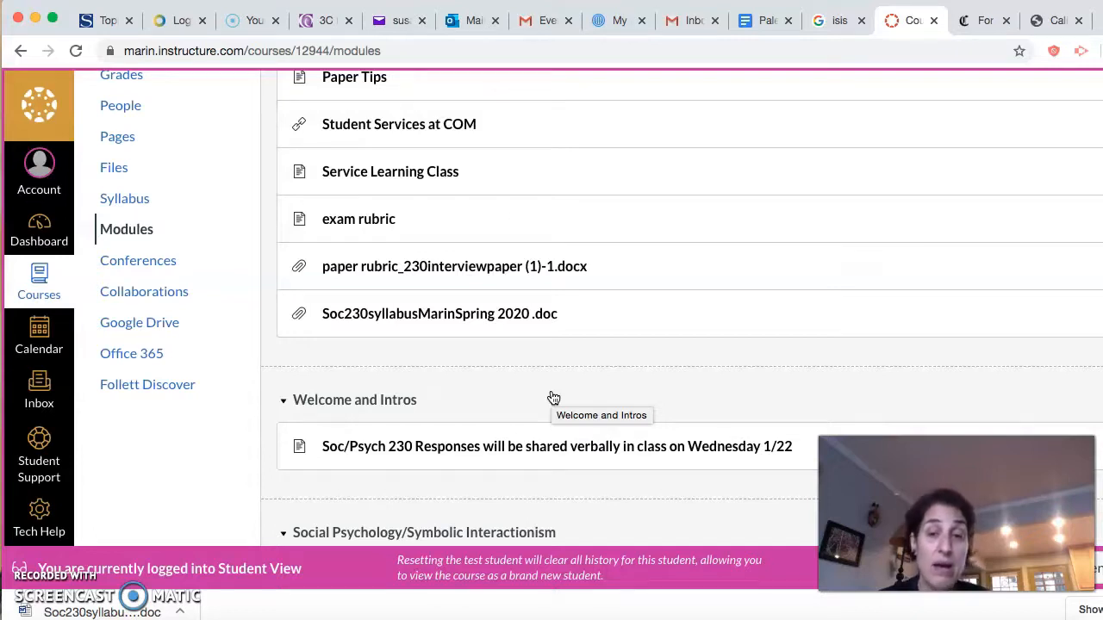
scroll(down, 3)
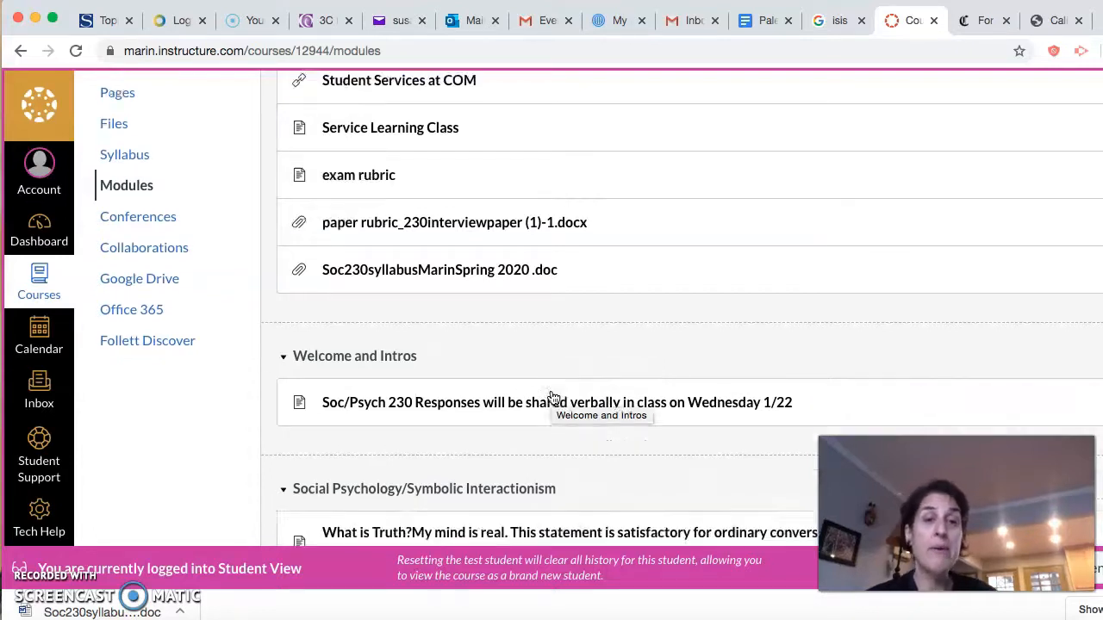
scroll(down, 3)
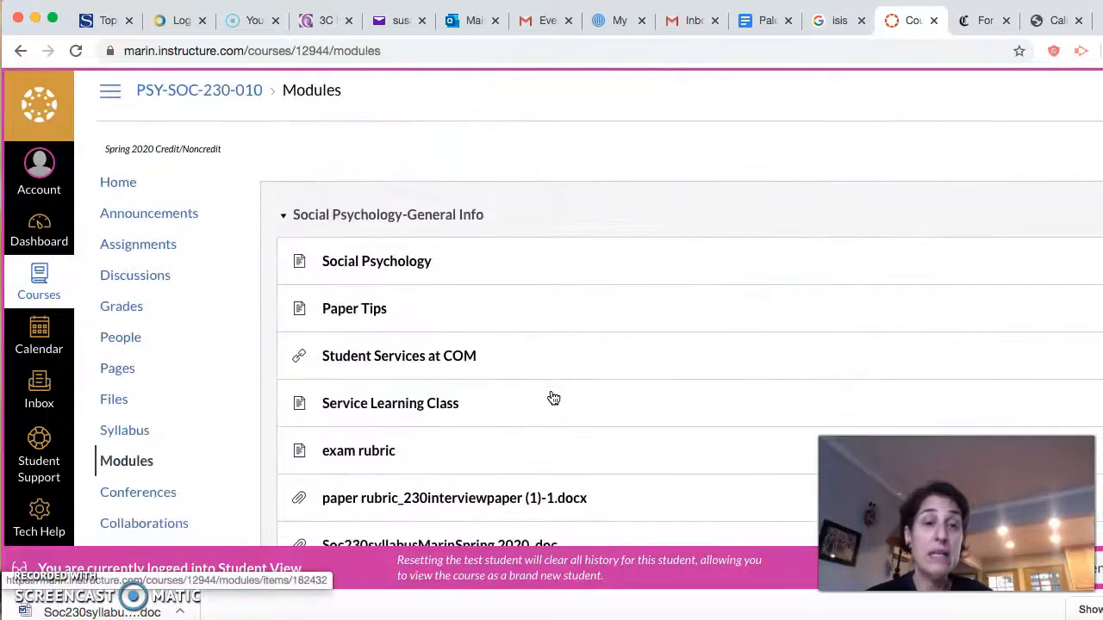
scroll(down, 3)
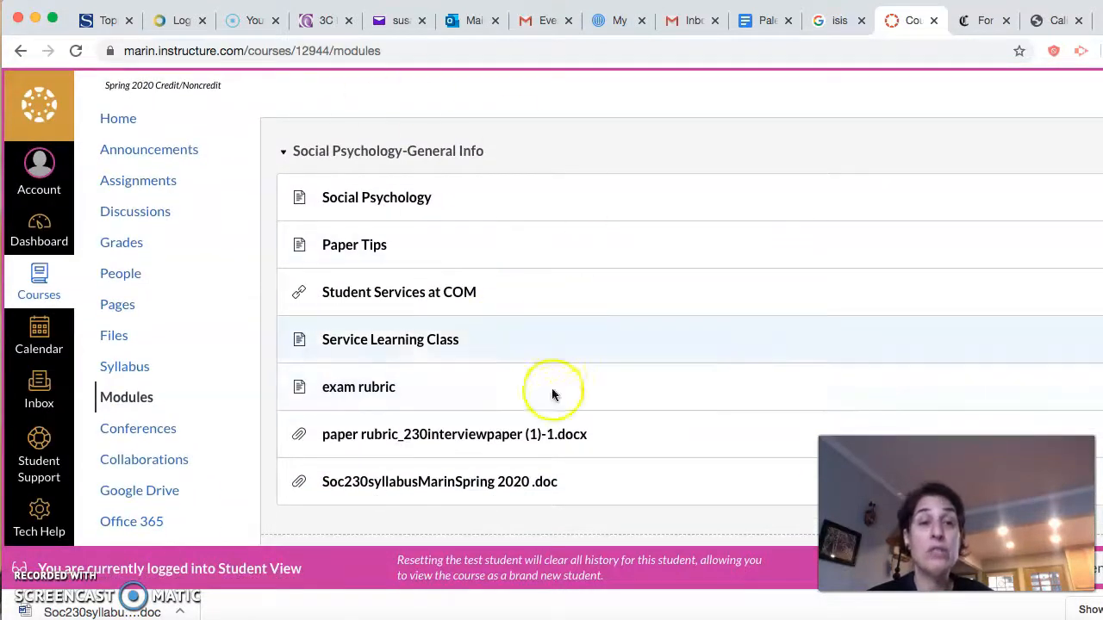
scroll(down, 3)
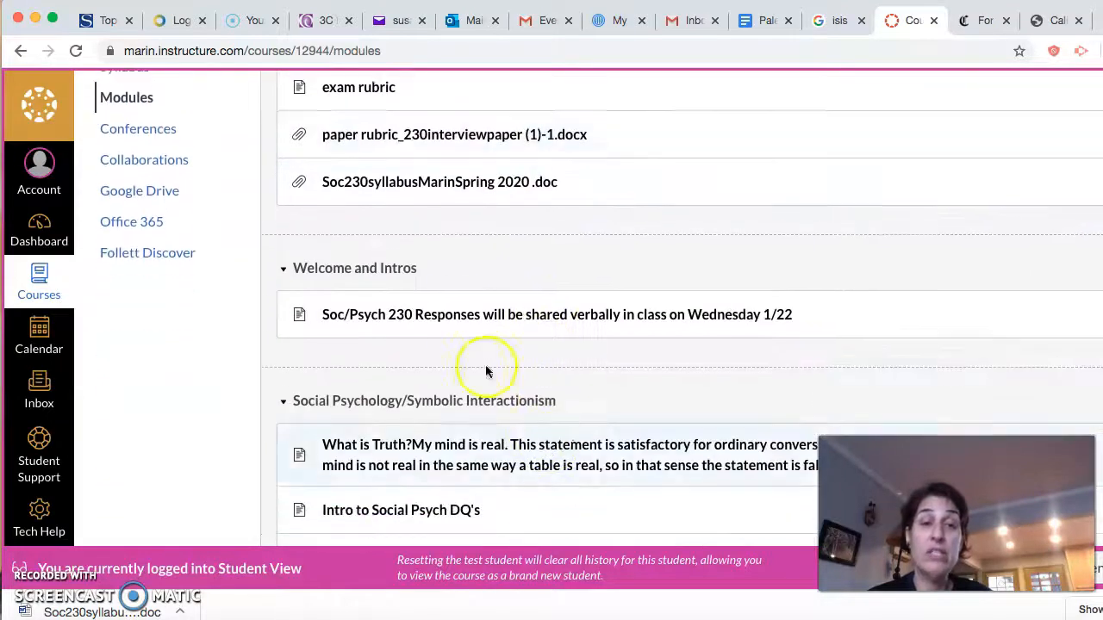
mouse_move(556, 314)
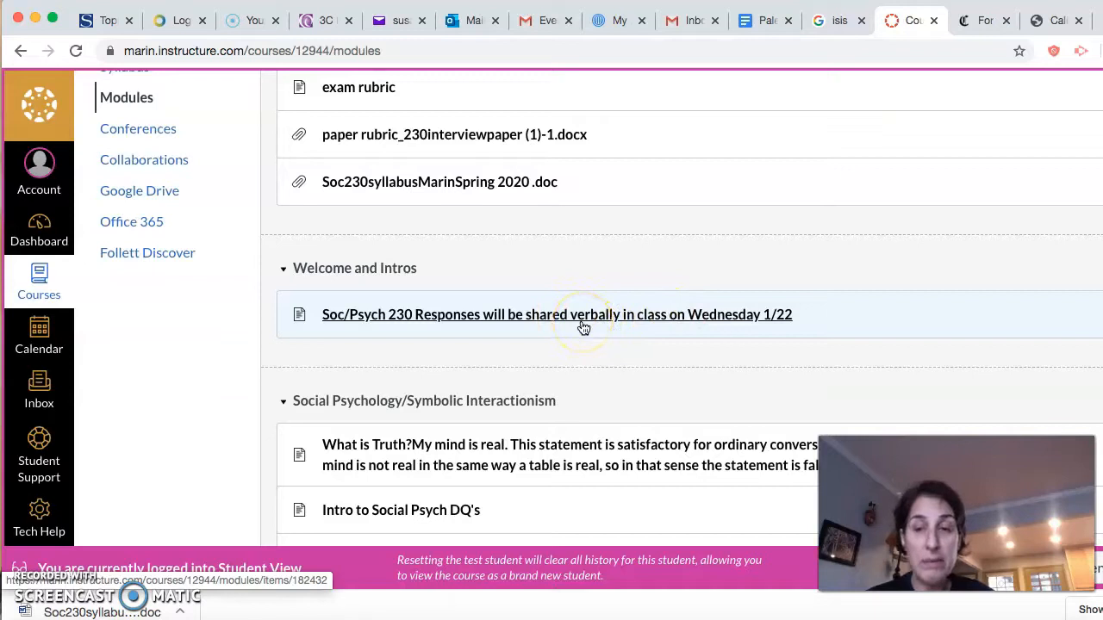
scroll(down, 3)
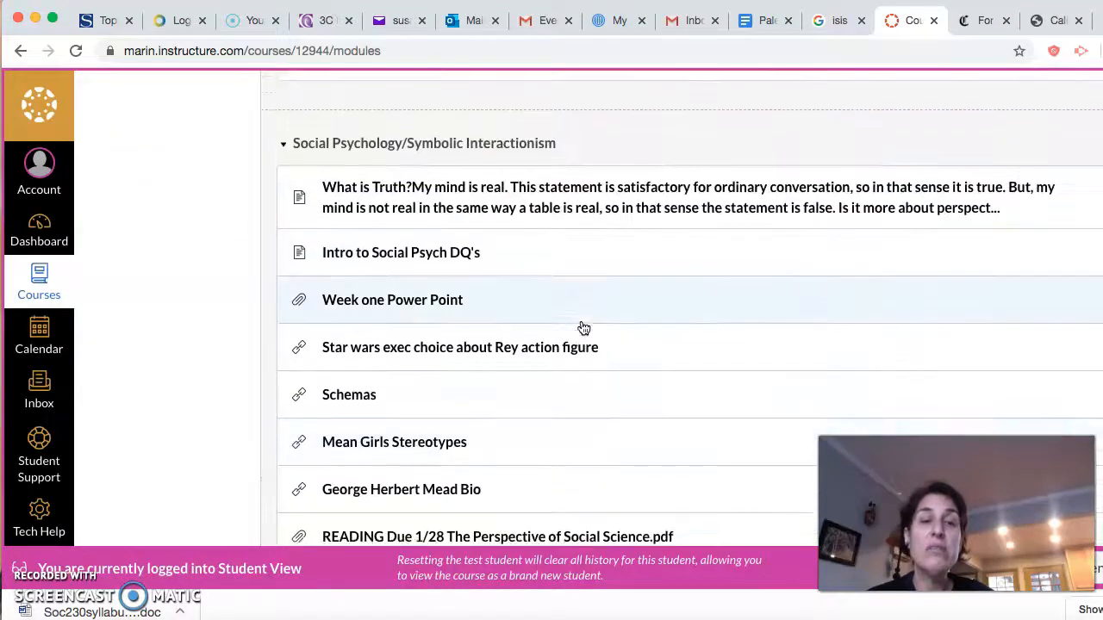
scroll(down, 3)
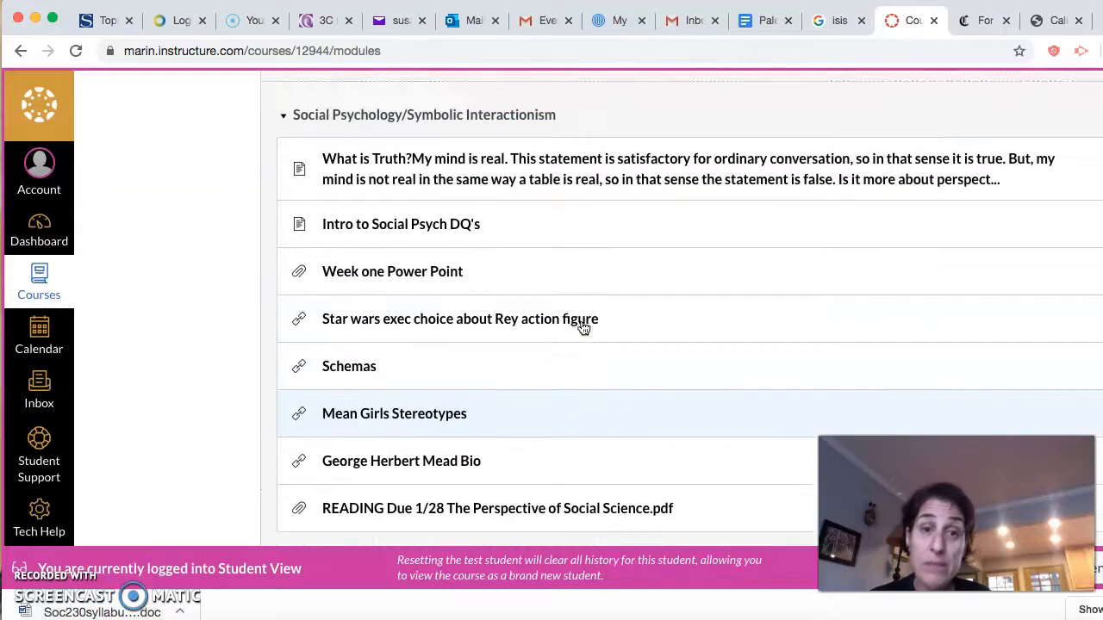
scroll(down, 3)
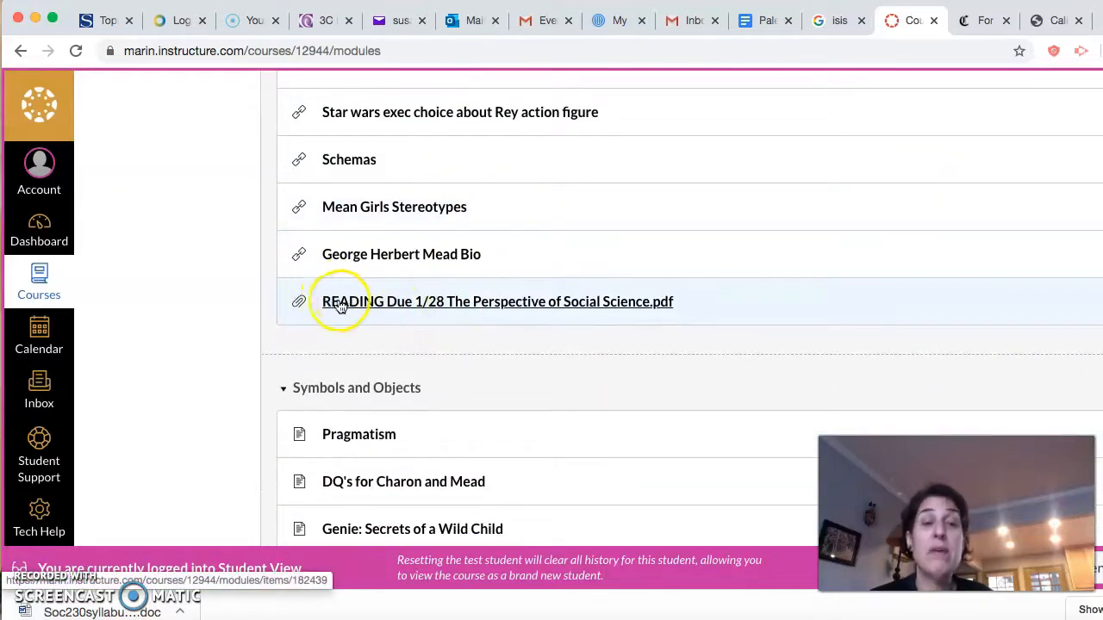
mouse_move(457, 301)
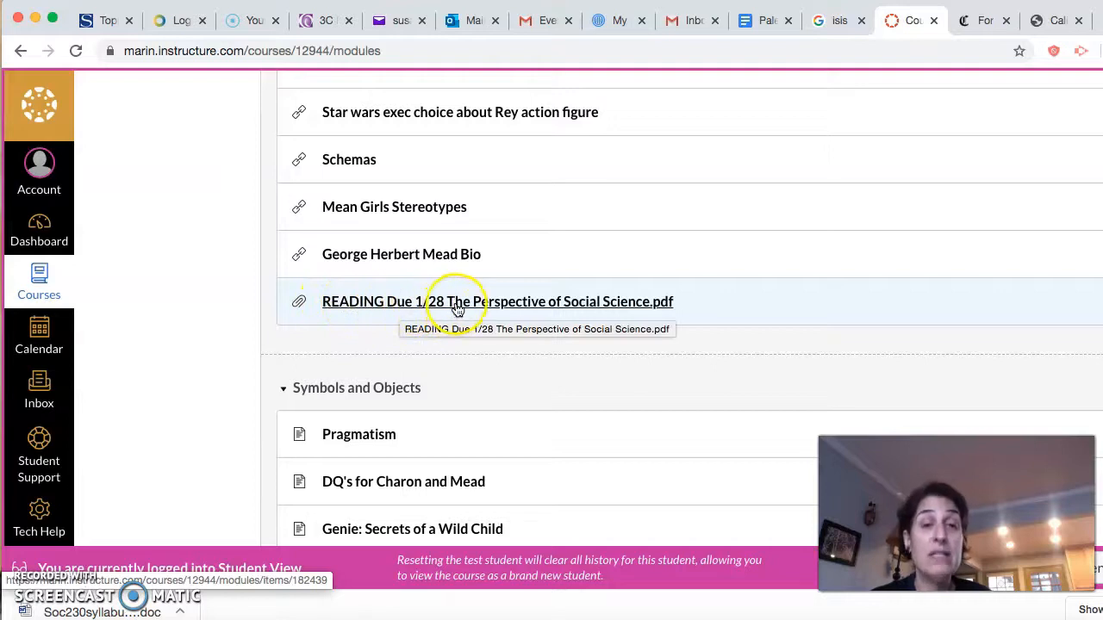
scroll(down, 3)
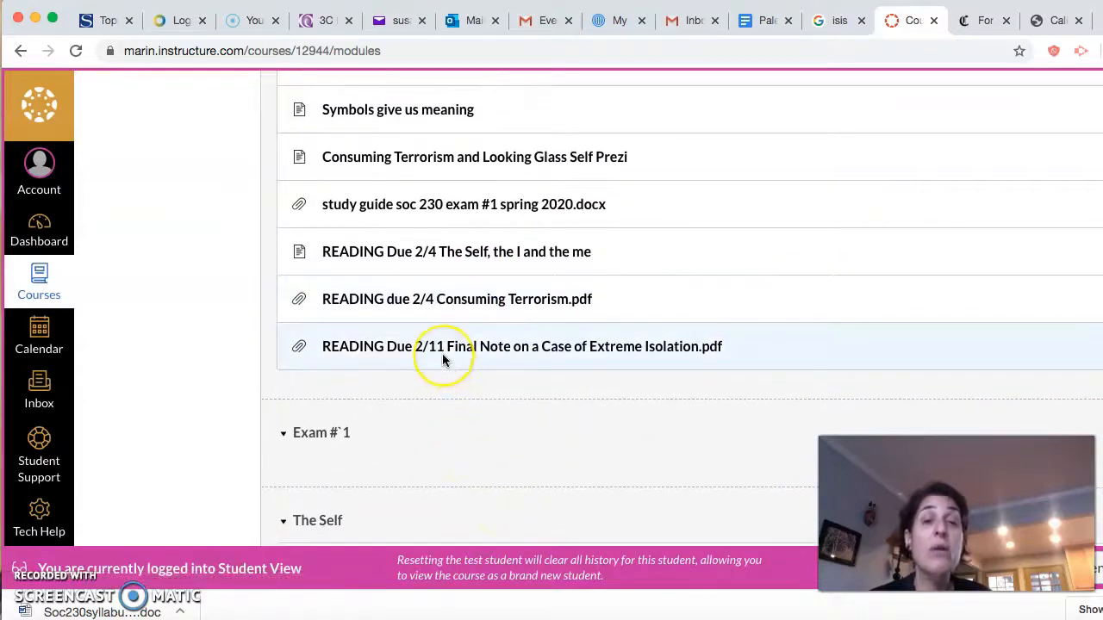
scroll(down, 3)
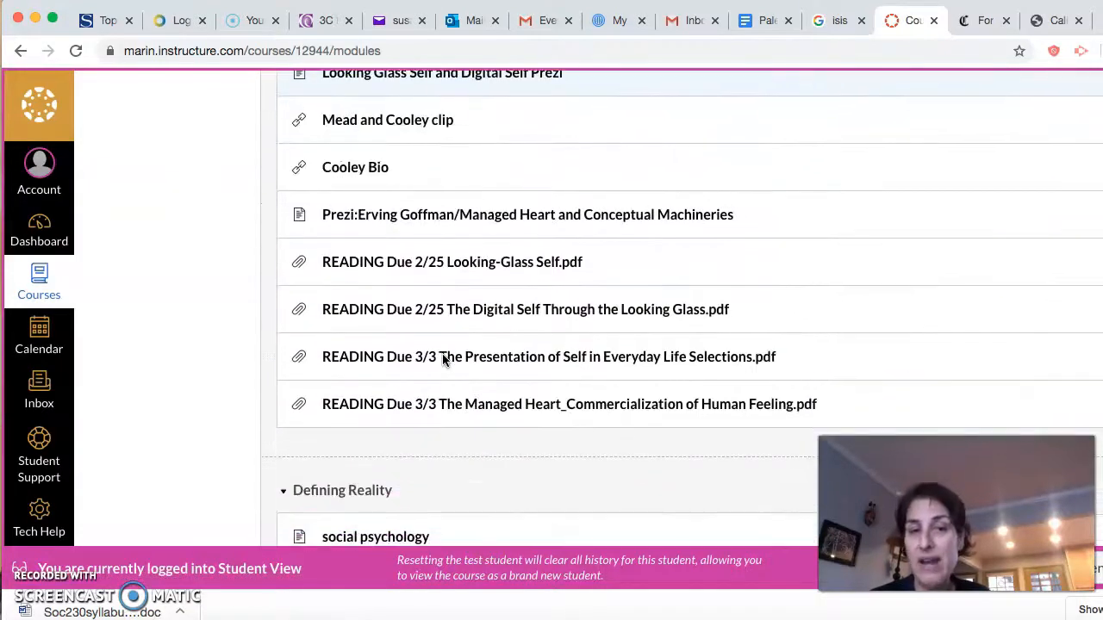
scroll(down, 3)
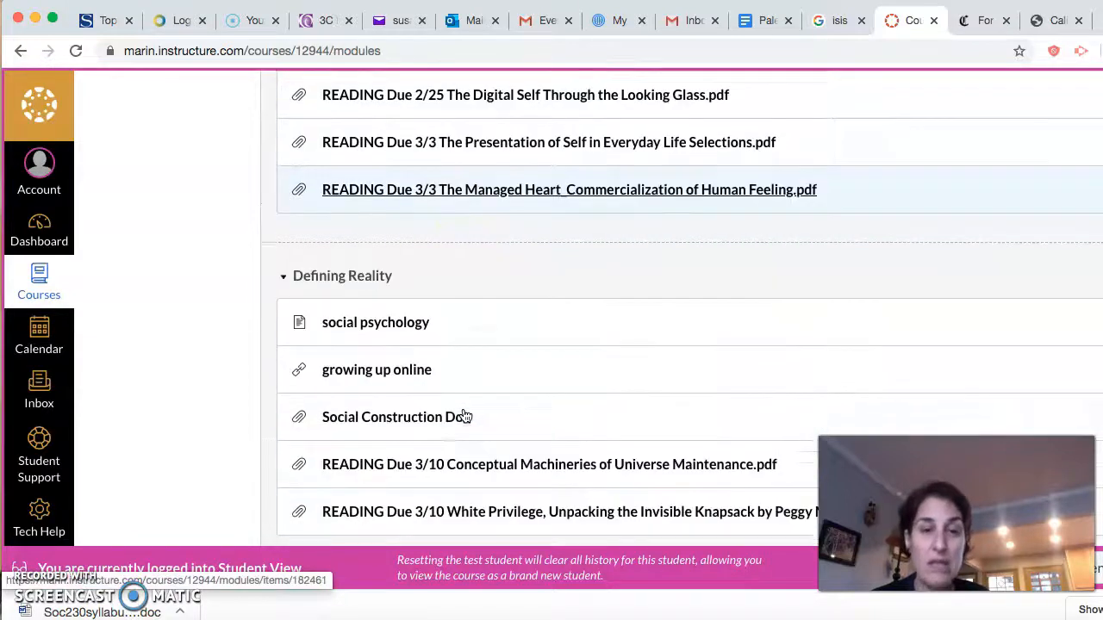
scroll(down, 3)
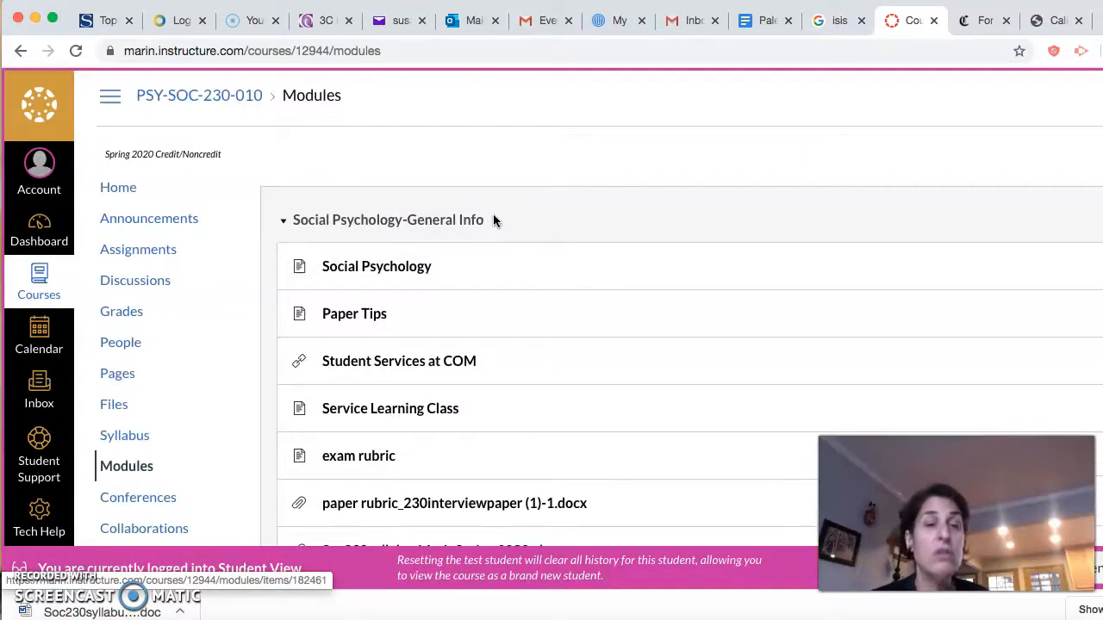
mouse_move(483, 220)
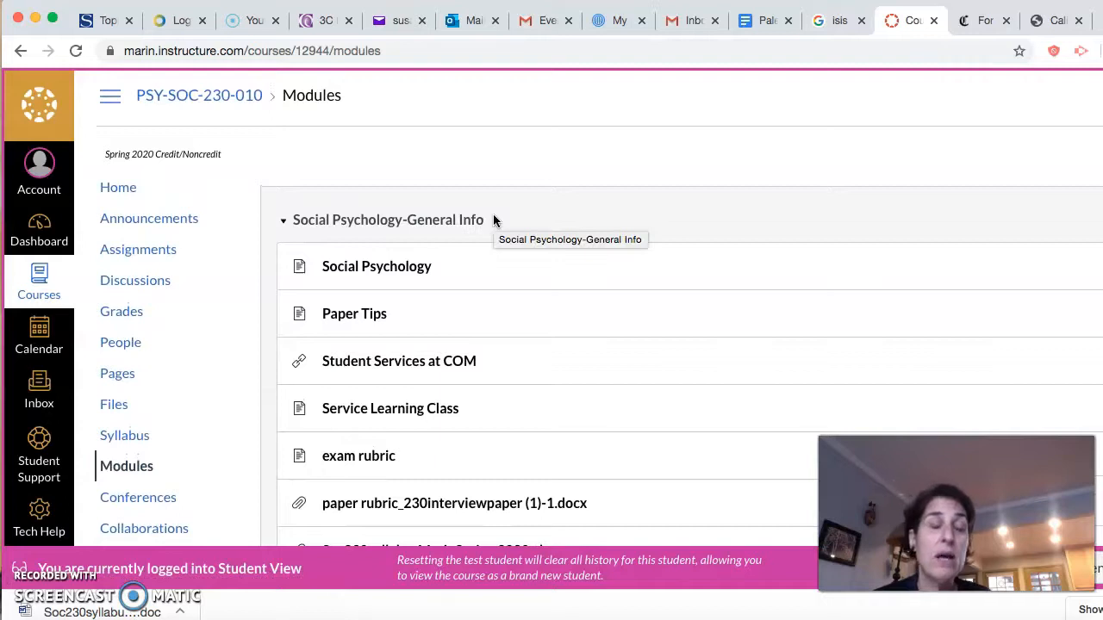